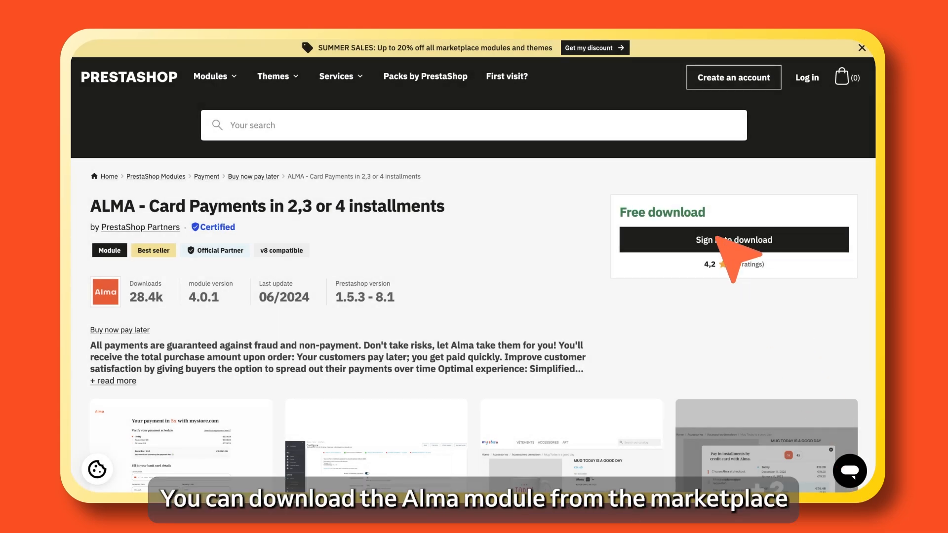
# Step: Start the free download of the Alma card payments module via 'Sign in to download'
pyautogui.click(733, 239)
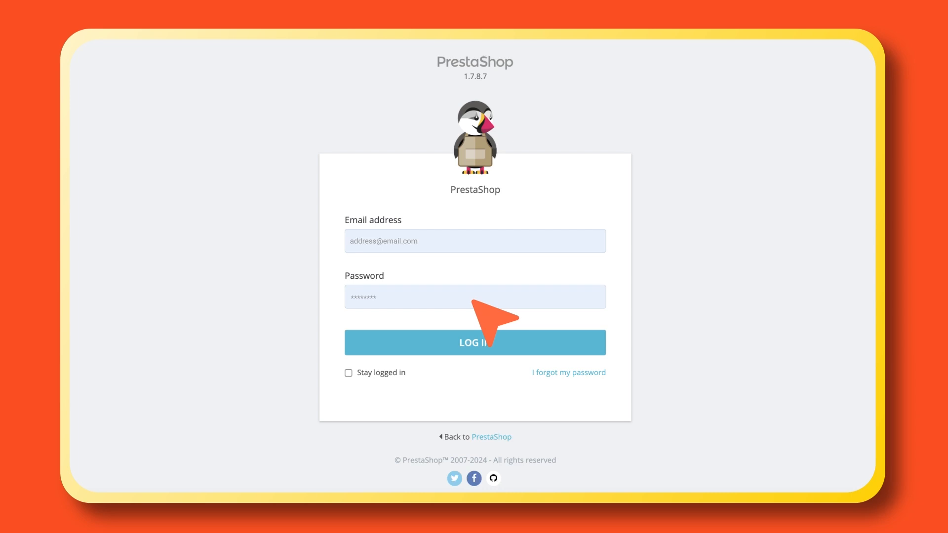
# Step: Log into the back office and go to Modules > Module Manager
pyautogui.click(475, 342)
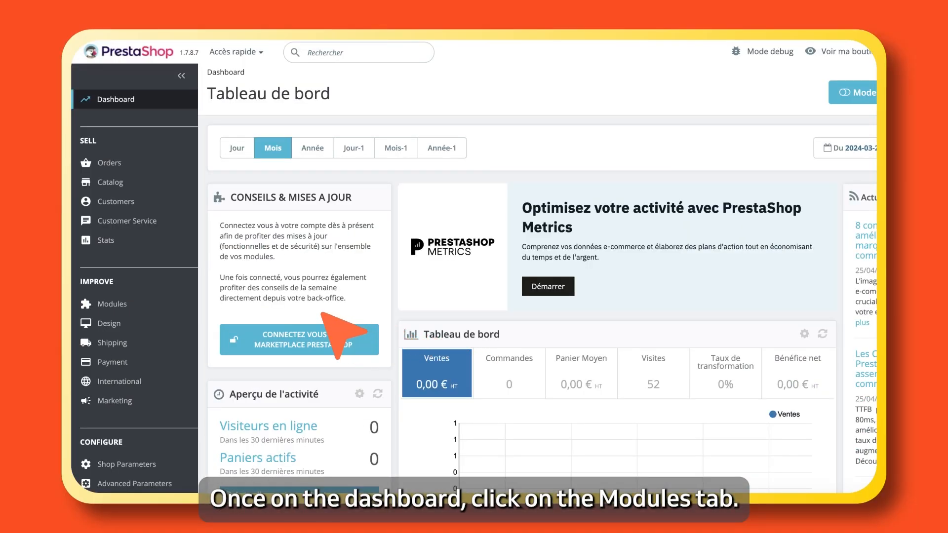
pyautogui.click(110, 303)
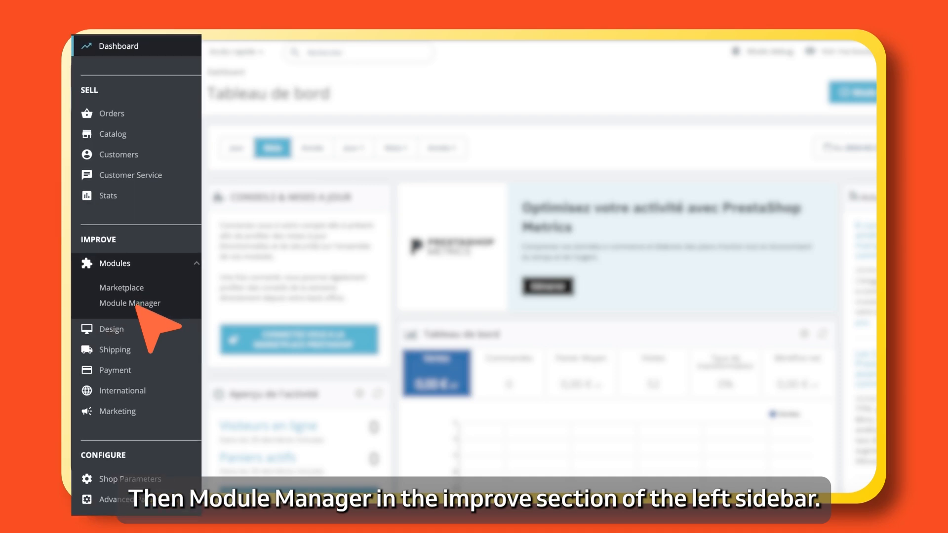
pyautogui.click(129, 303)
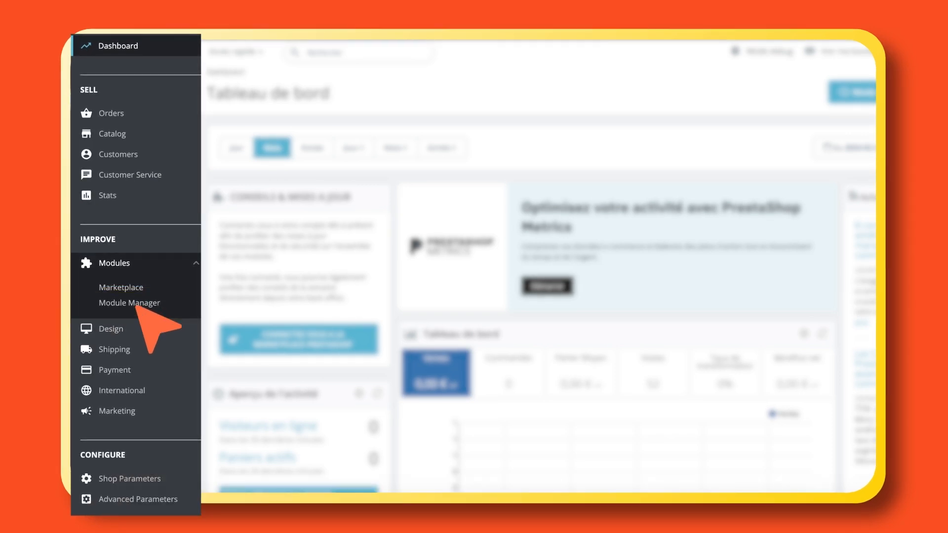
# Step: Search the module list for 'Alma' and install the Alma payment module
pyautogui.click(129, 303)
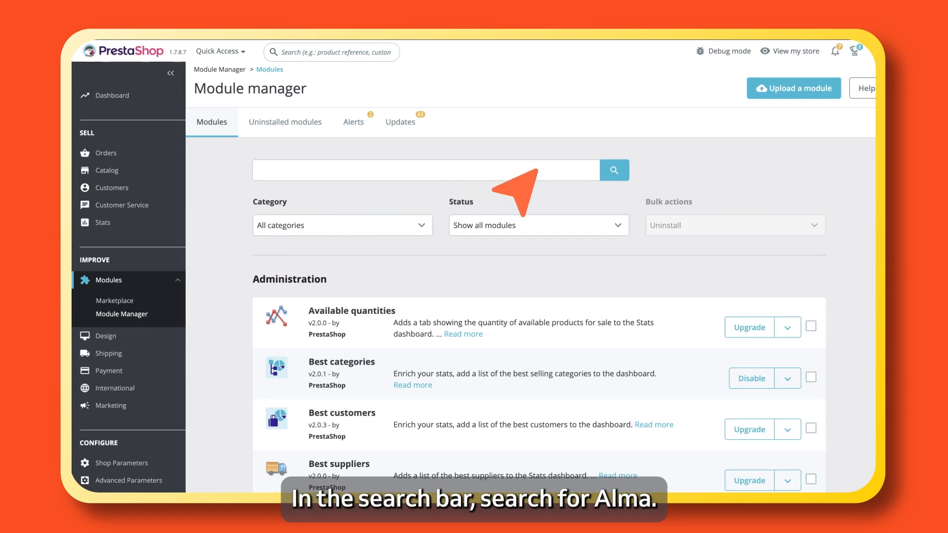
pyautogui.write('Alma')
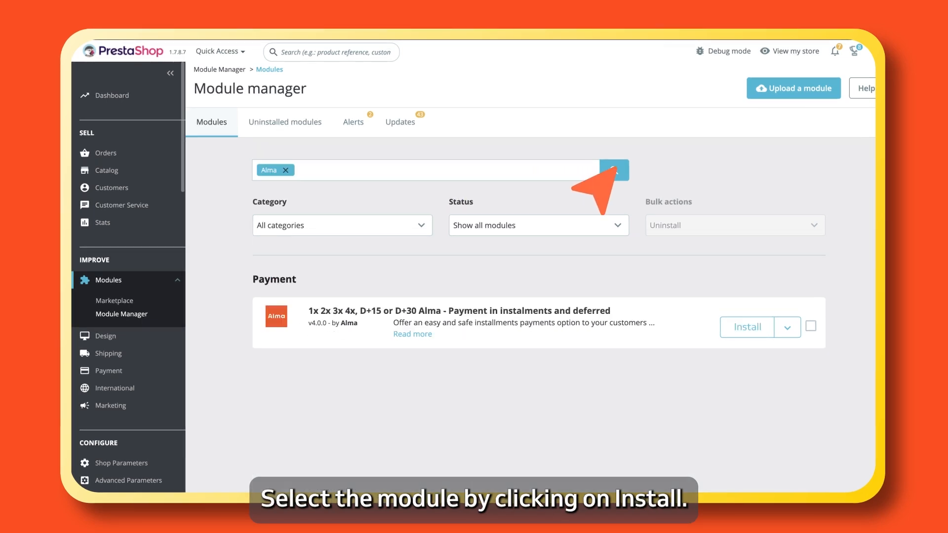
pyautogui.scroll(-3)
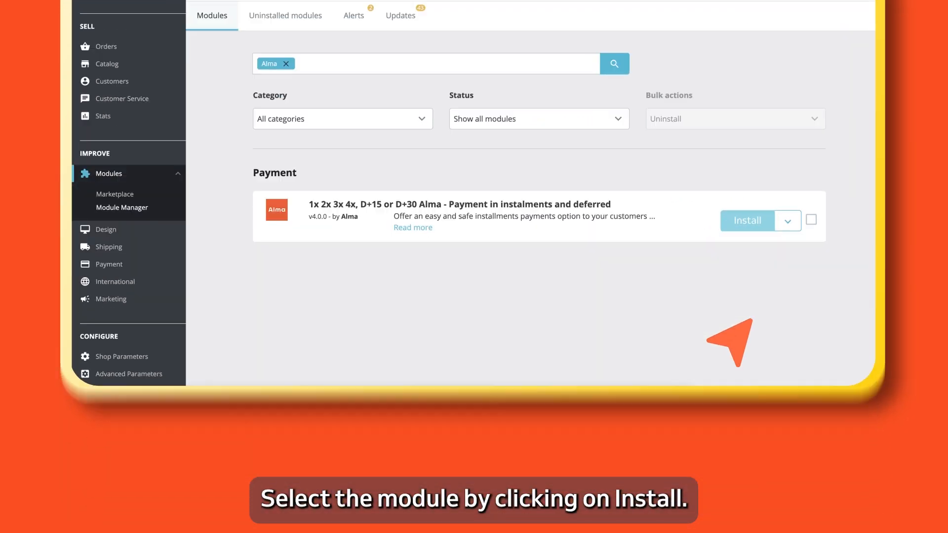
pyautogui.click(746, 220)
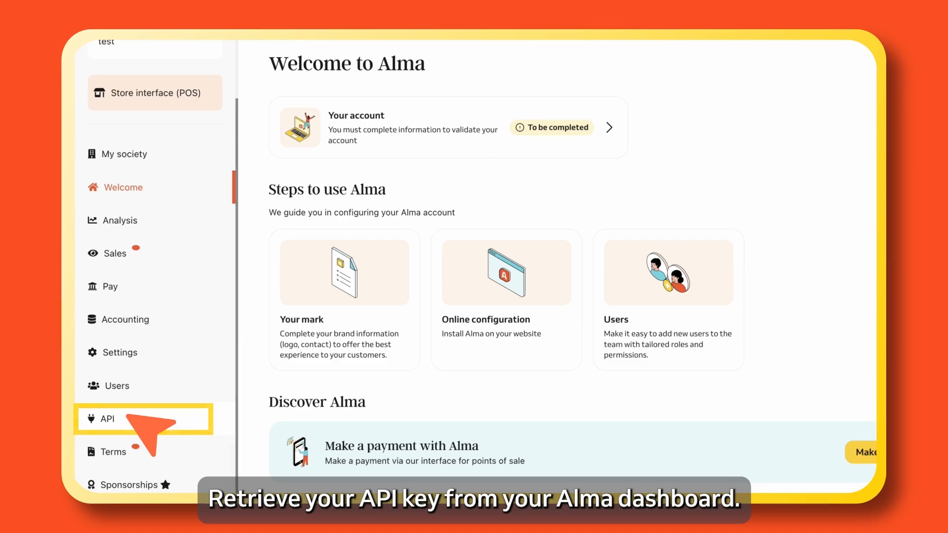
# Step: Go to the API section of the Alma dashboard to retrieve the account's API key
pyautogui.click(106, 418)
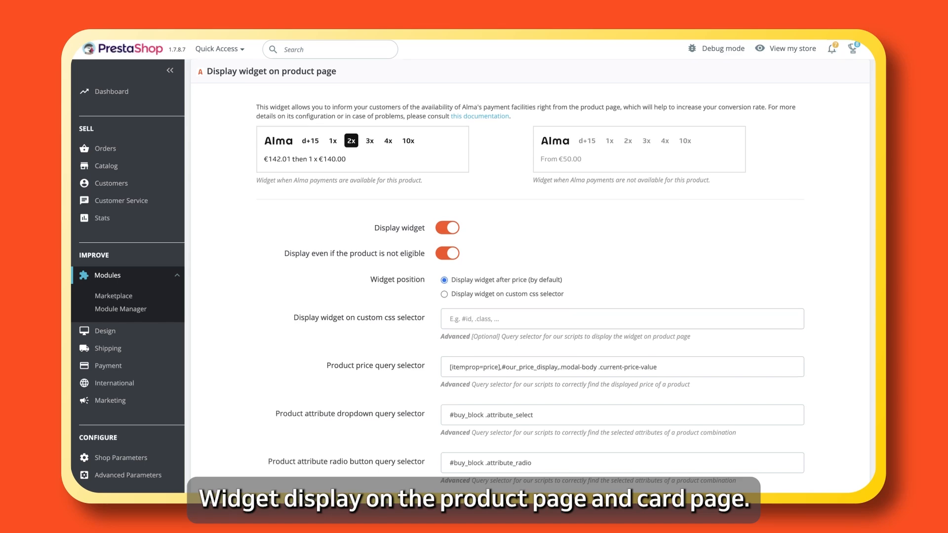
pyautogui.scroll(-3)
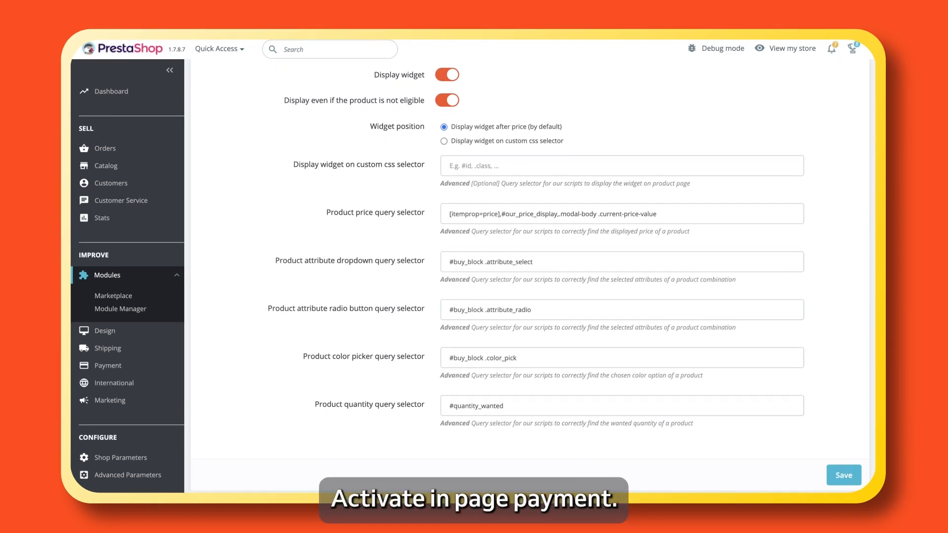
pyautogui.scroll(-3)
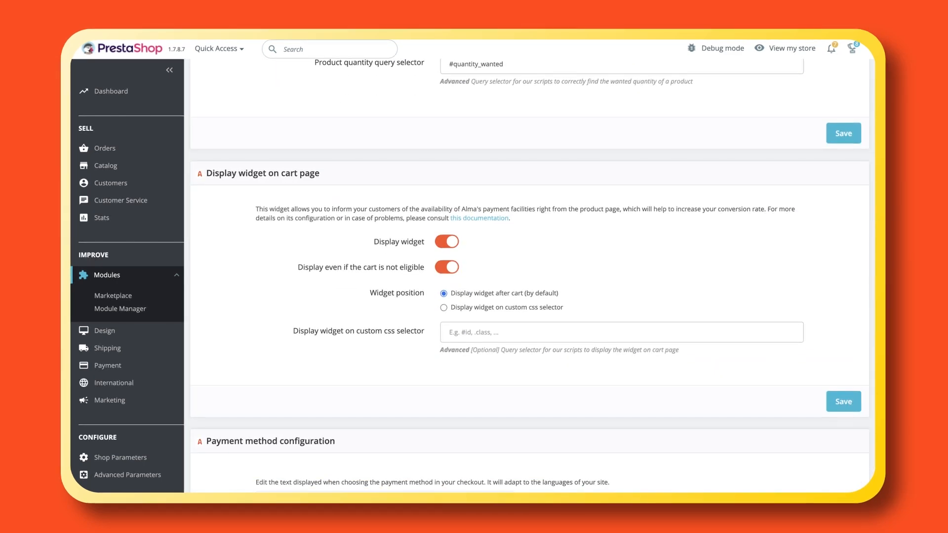
pyautogui.scroll(-3)
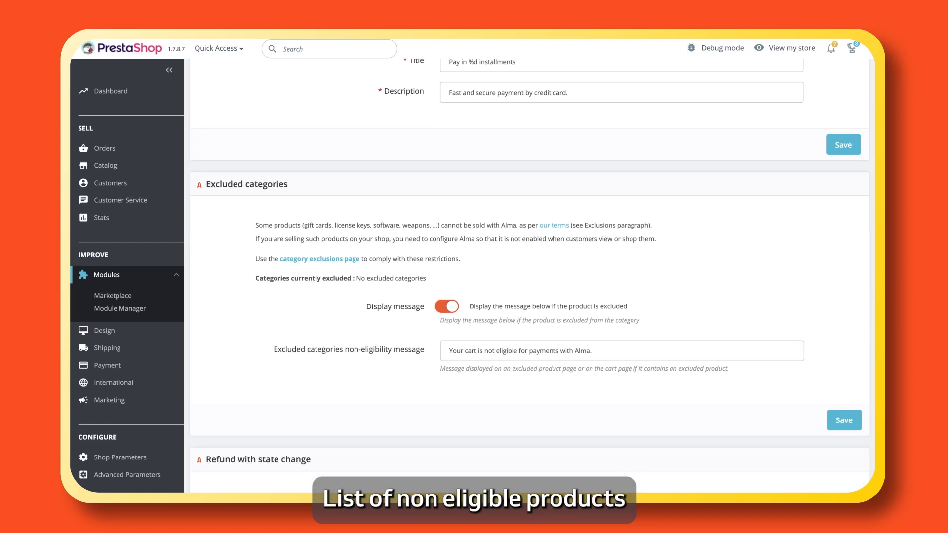
pyautogui.scroll(-3)
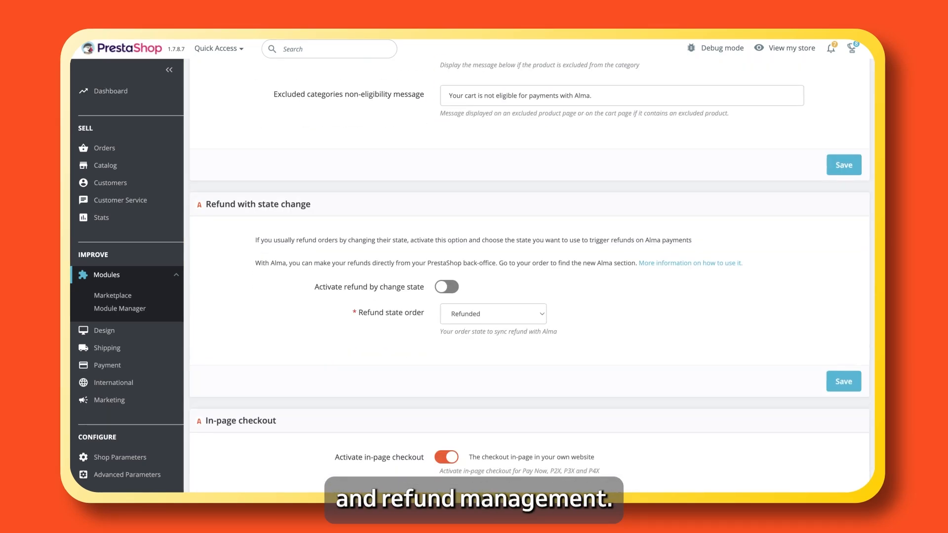